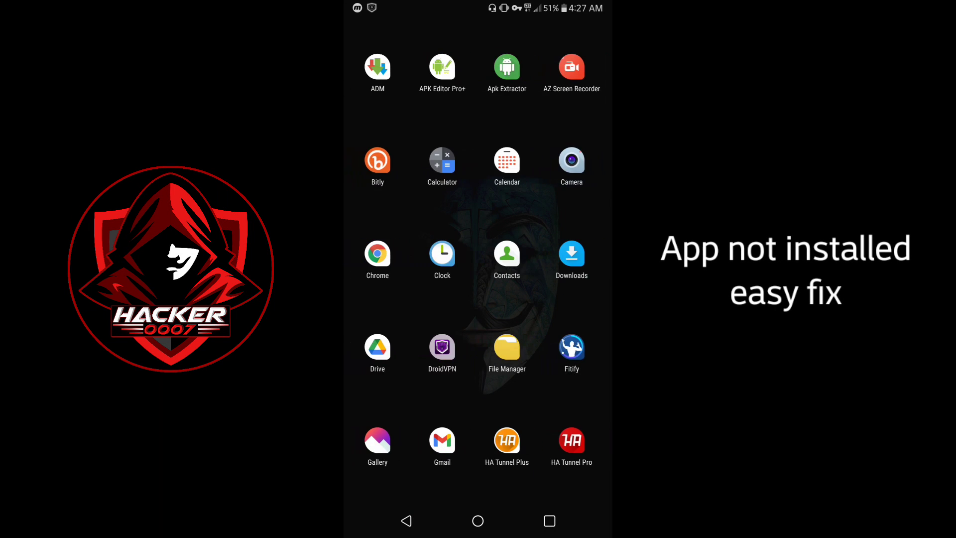
- Attempt the KineMaster APK install from File Manager, which fails with 'App not installed'
{"action": "left_click", "coordinate": [506, 352]}
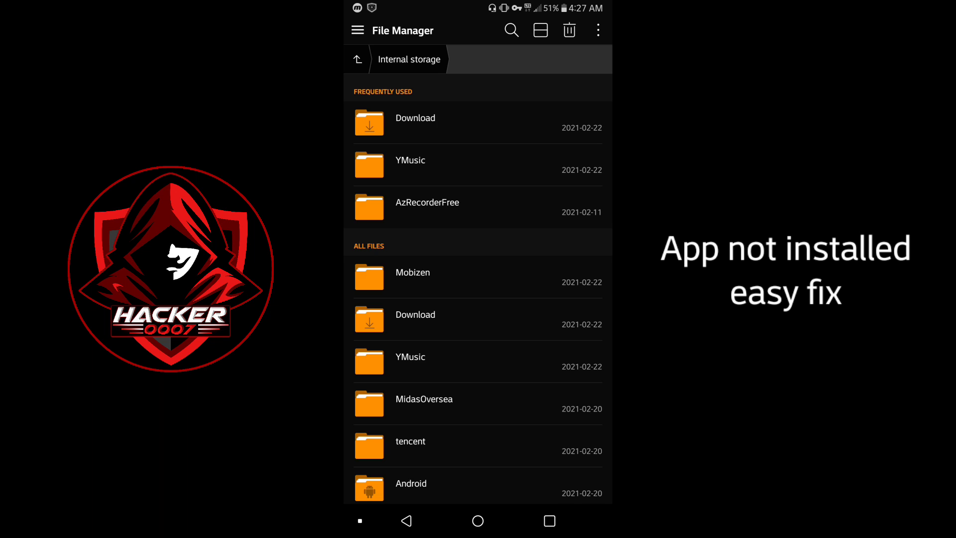
{"action": "left_click", "coordinate": [415, 127]}
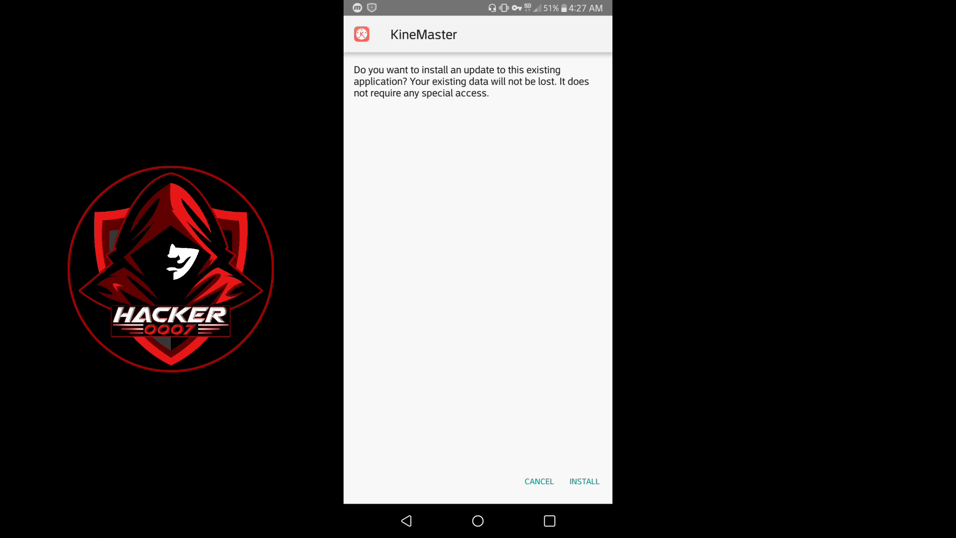
{"action": "left_click", "coordinate": [584, 482]}
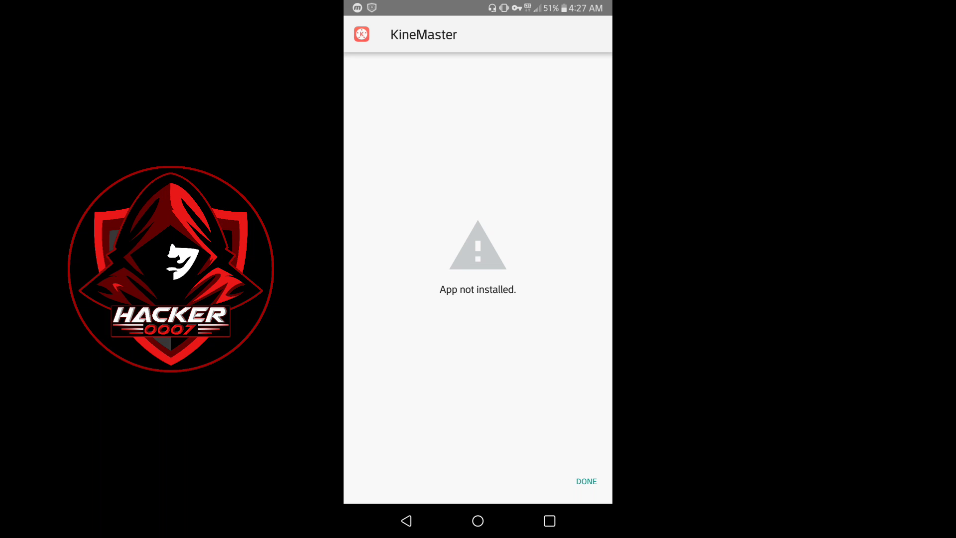
{"action": "left_click", "coordinate": [585, 481]}
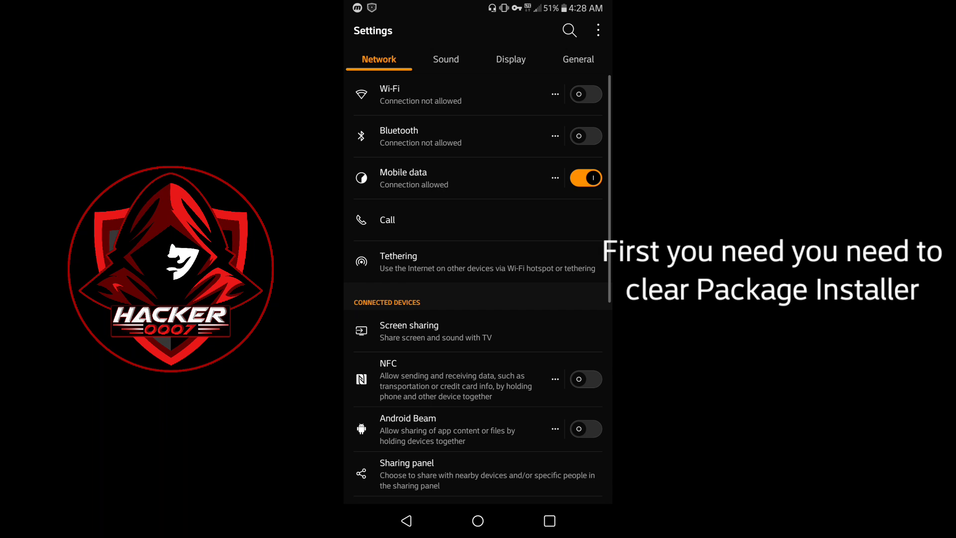
- Reach the full installed-apps list via General > Apps & notifications > App info
{"action": "left_click", "coordinate": [577, 59]}
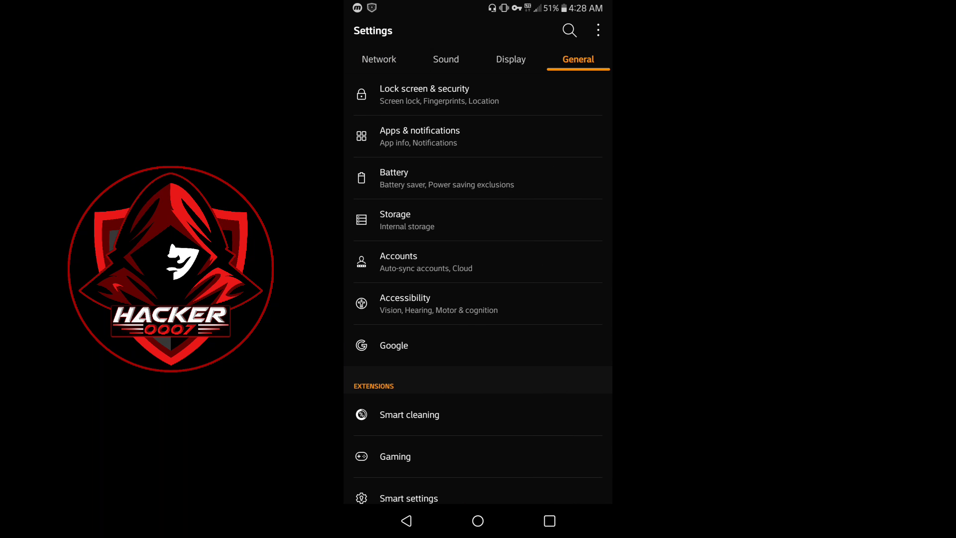
{"action": "left_click", "coordinate": [419, 136]}
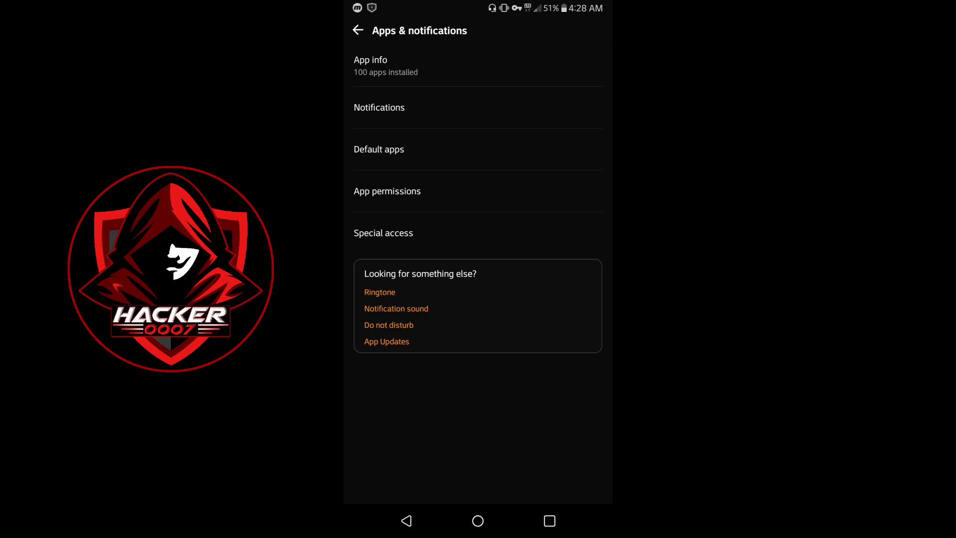
{"action": "left_click", "coordinate": [370, 66]}
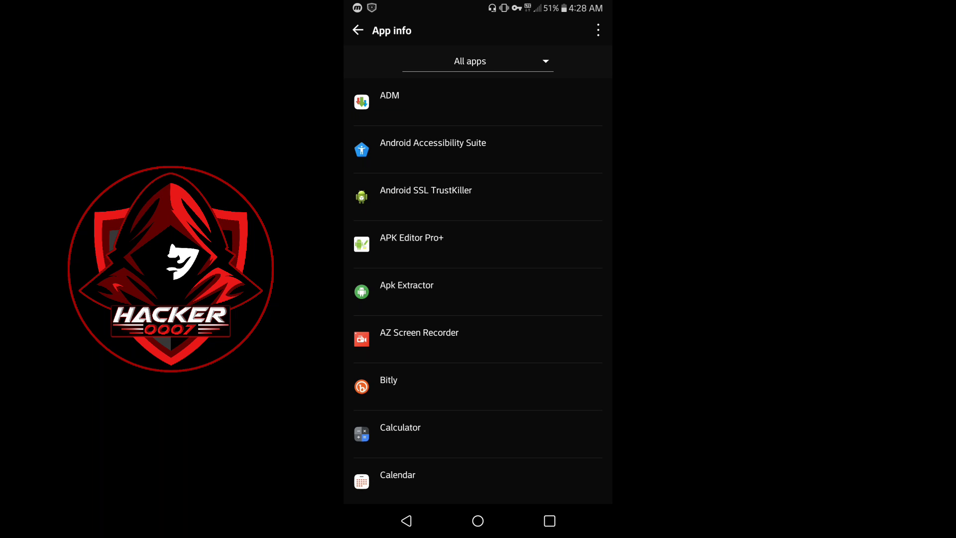
{"action": "scroll", "scroll_direction": "down", "scroll_amount": 3}
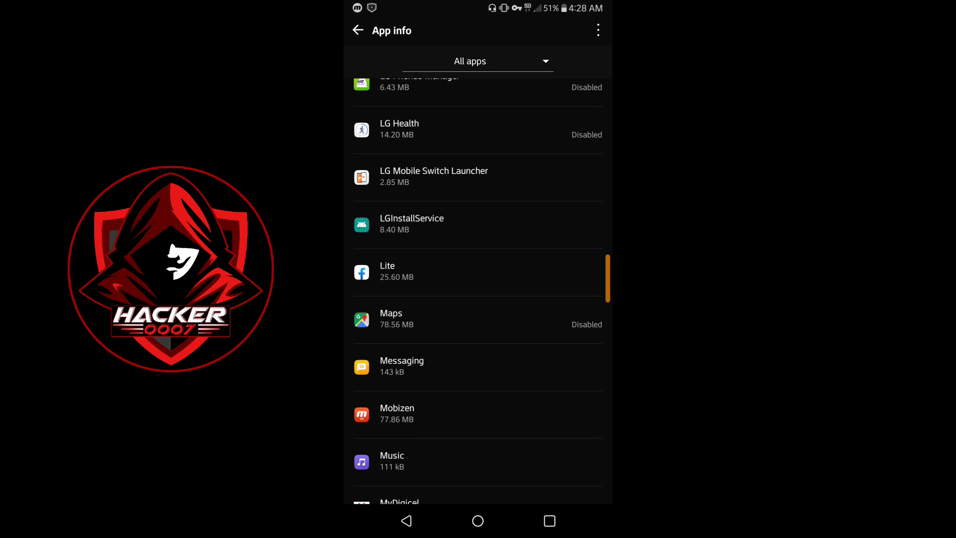
- Enable Show system in the app list and scroll to Package installer
{"action": "left_click", "coordinate": [598, 29]}
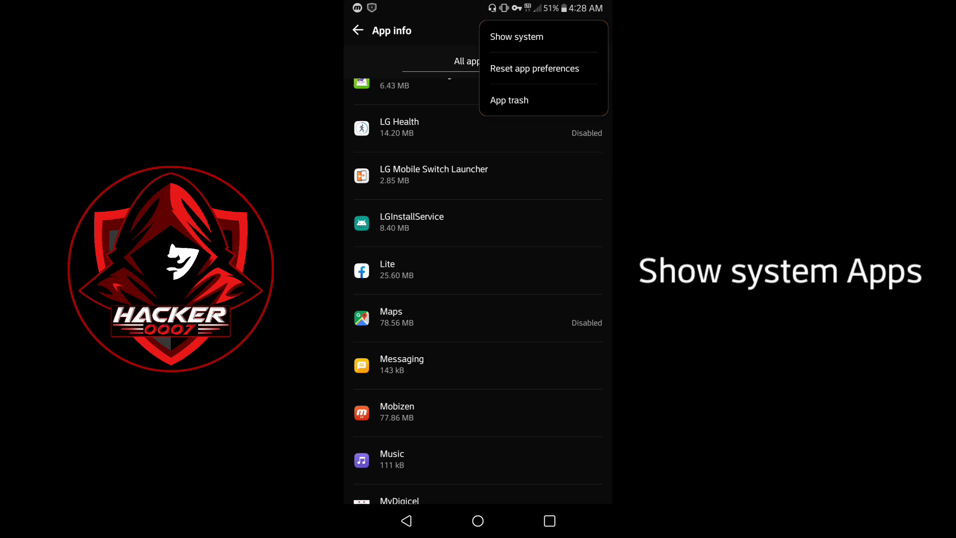
{"action": "left_click", "coordinate": [517, 37]}
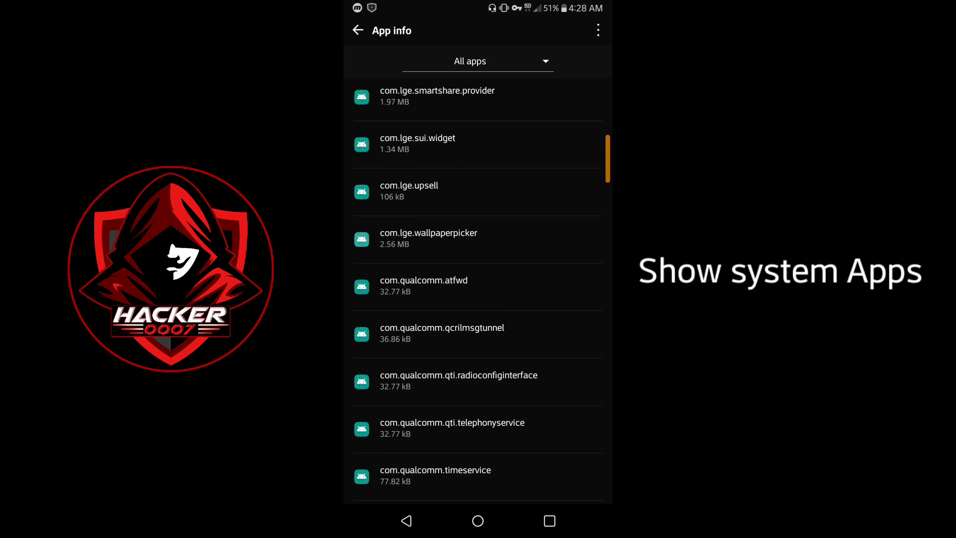
{"action": "scroll", "scroll_direction": "up", "scroll_amount": 3}
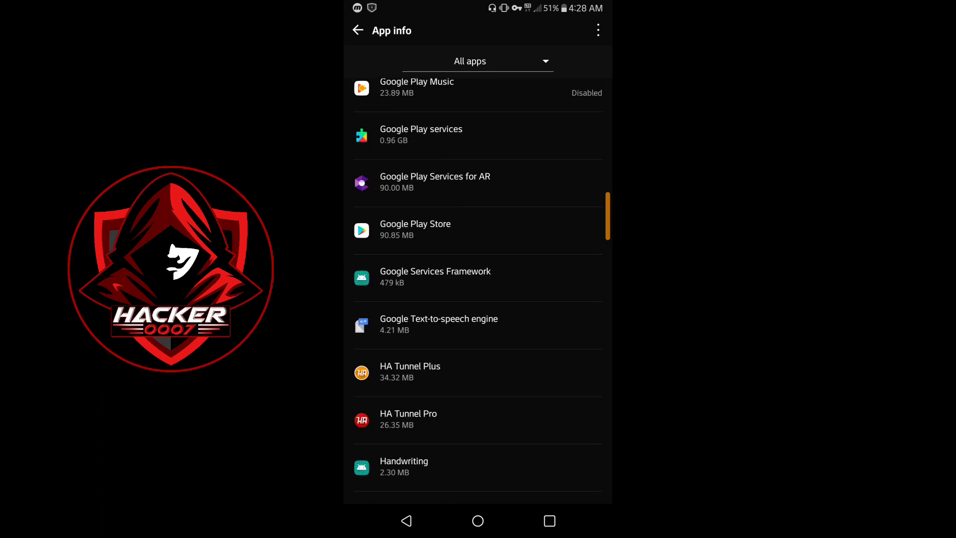
{"action": "scroll", "scroll_direction": "down", "scroll_amount": 3}
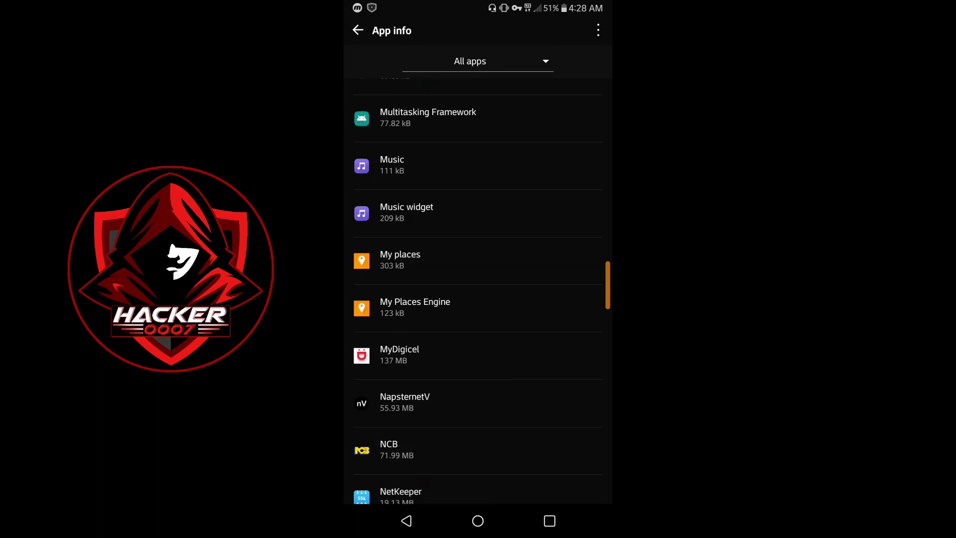
{"action": "scroll", "scroll_direction": "down", "scroll_amount": 3}
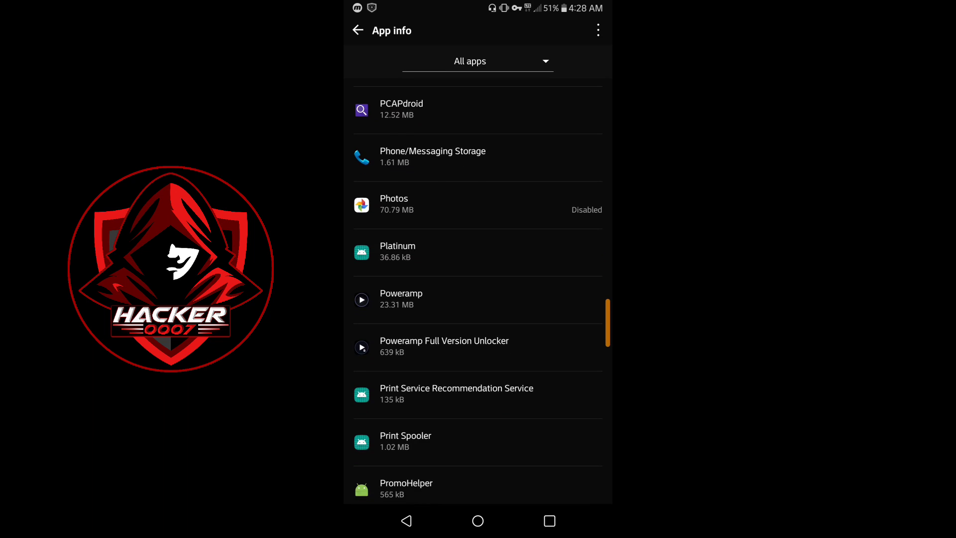
{"action": "scroll", "scroll_direction": "down", "scroll_amount": 3}
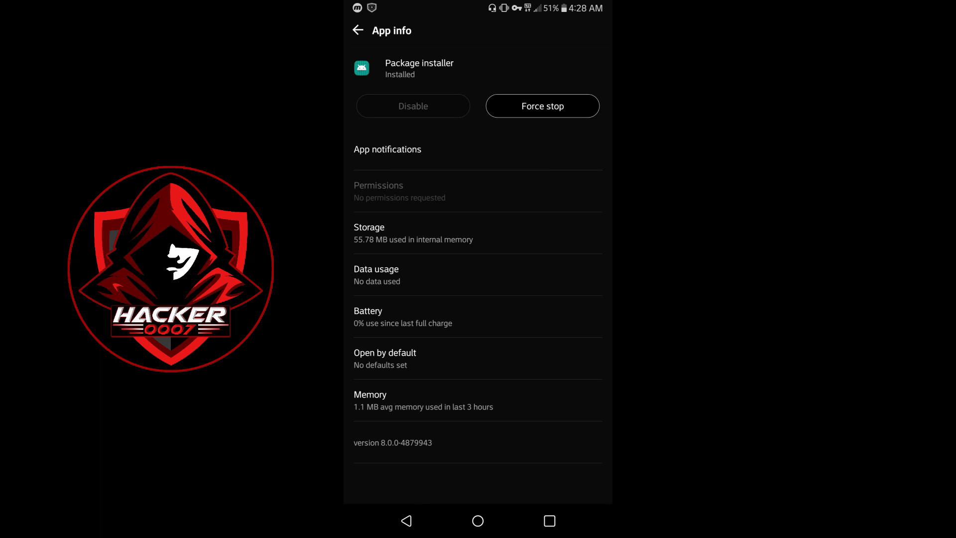
- Clear Package installer's storage data to 0 B and retry the KineMaster install
{"action": "left_click", "coordinate": [369, 232]}
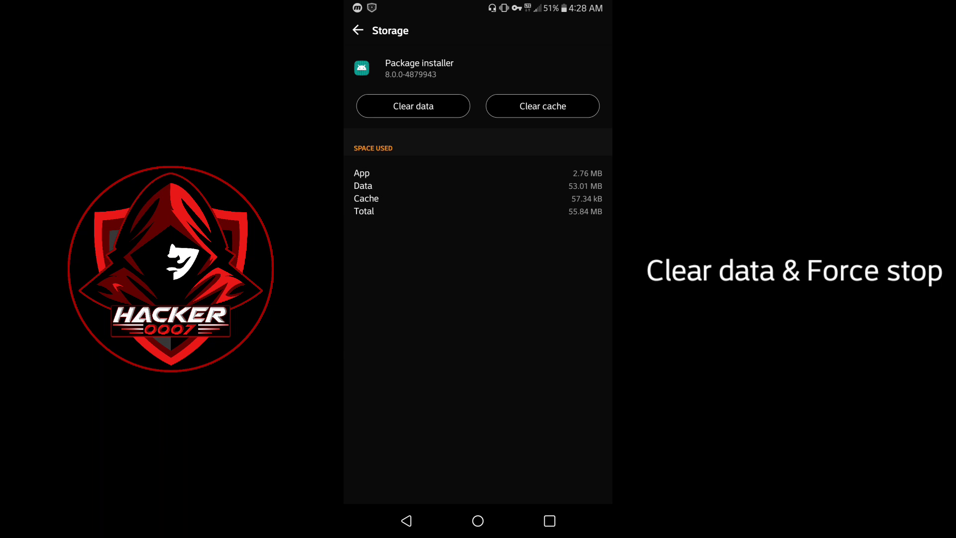
{"action": "left_click", "coordinate": [412, 106]}
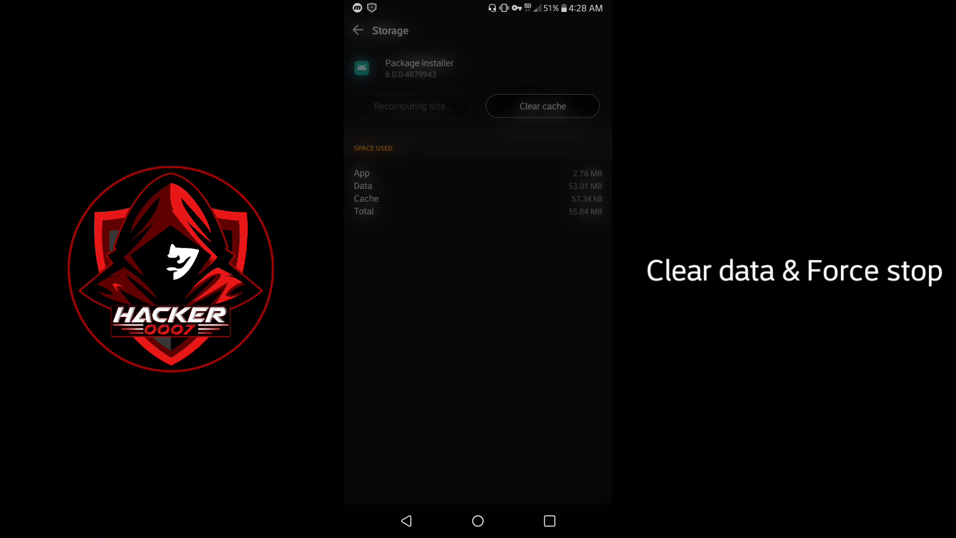
{"action": "left_click", "coordinate": [413, 105]}
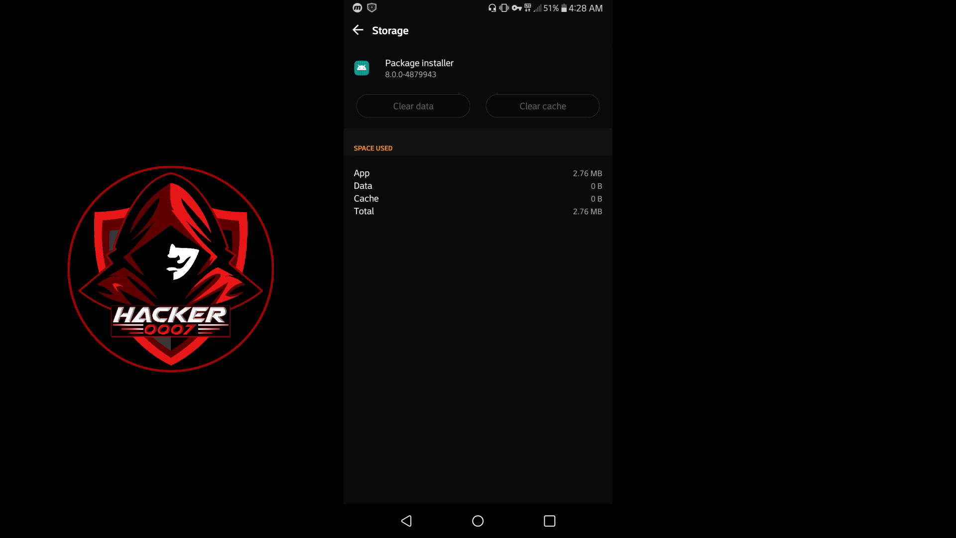
{"action": "left_click", "coordinate": [358, 30]}
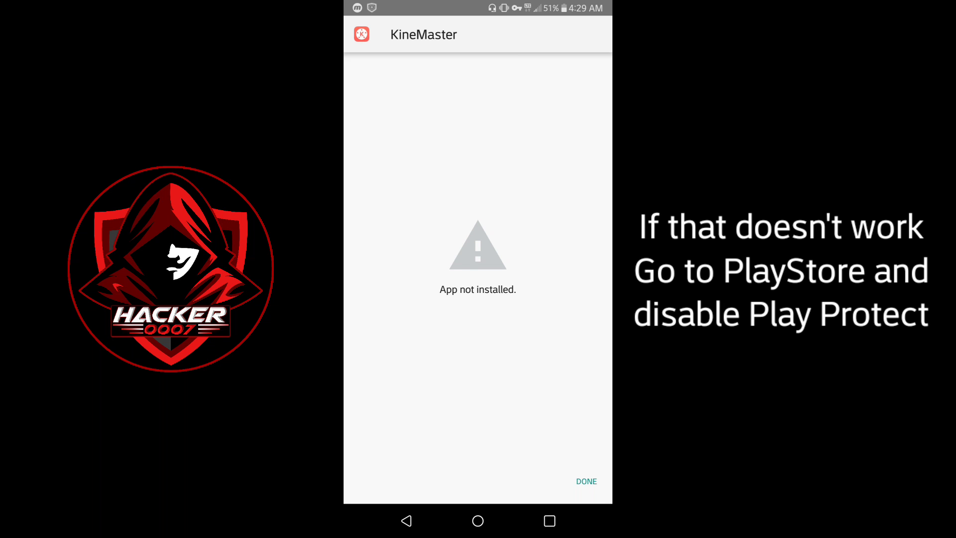
- Dismiss the failed install and return to the app drawer
{"action": "left_click", "coordinate": [586, 481]}
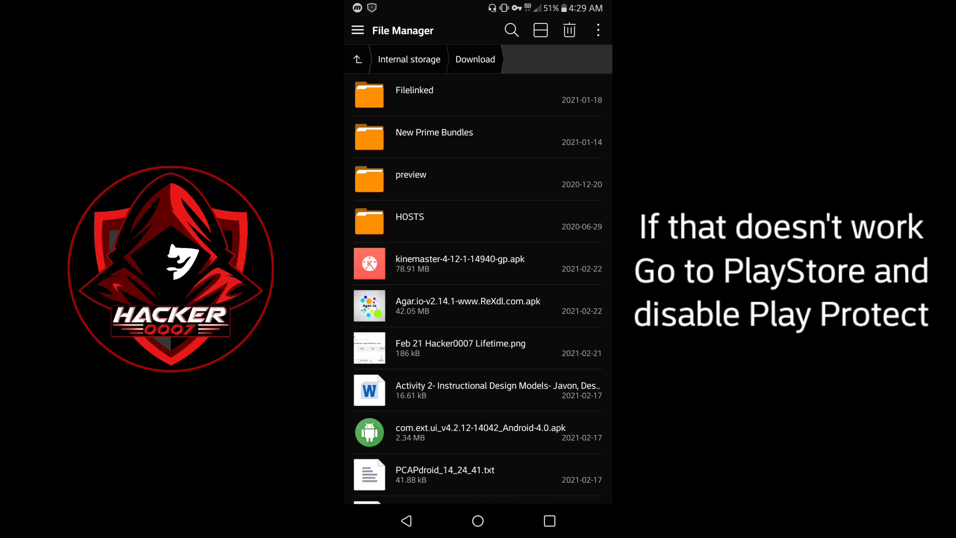
{"action": "left_click", "coordinate": [478, 521]}
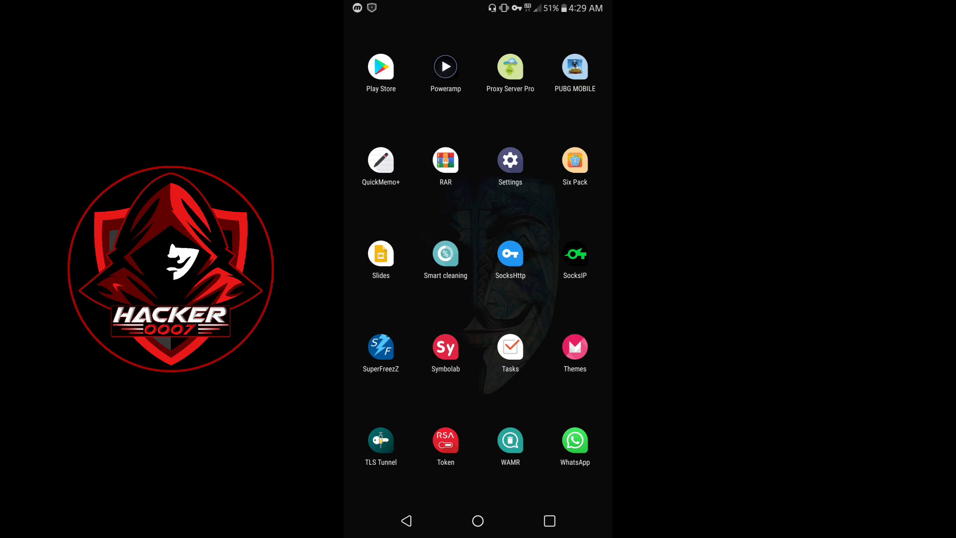
- Review the Play Store's Settings page from the hamburger menu, then return to the store home
{"action": "left_click", "coordinate": [381, 67]}
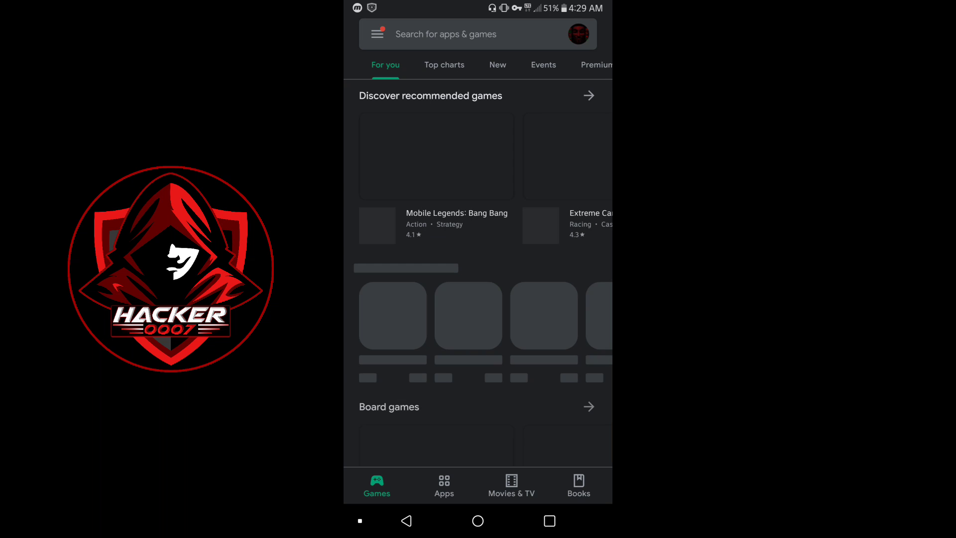
{"action": "left_click", "coordinate": [378, 34]}
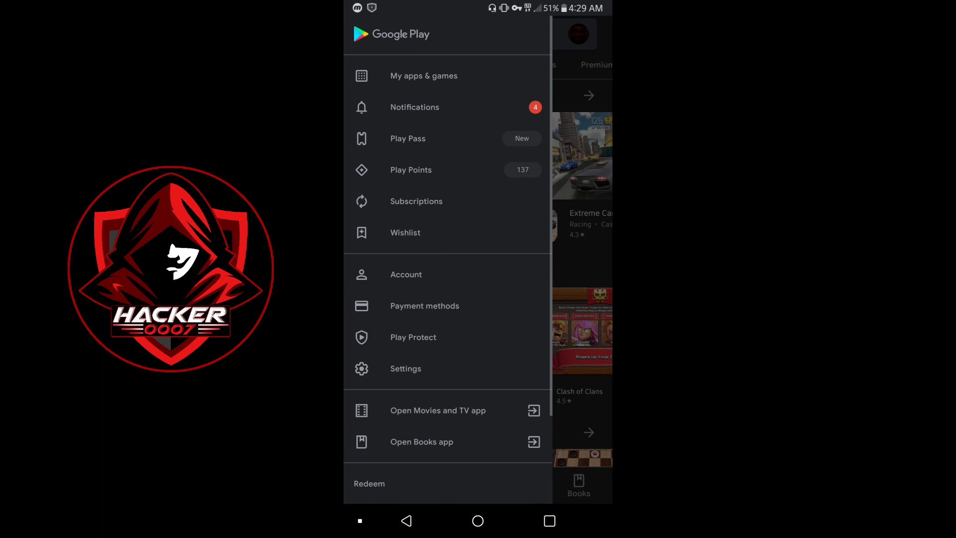
{"action": "left_click", "coordinate": [405, 368]}
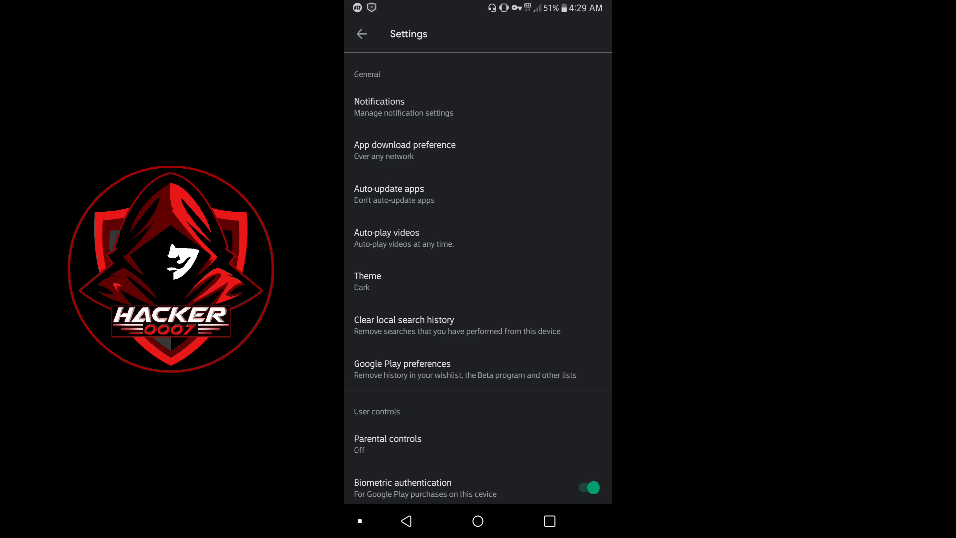
{"action": "scroll", "scroll_direction": "down", "scroll_amount": 3}
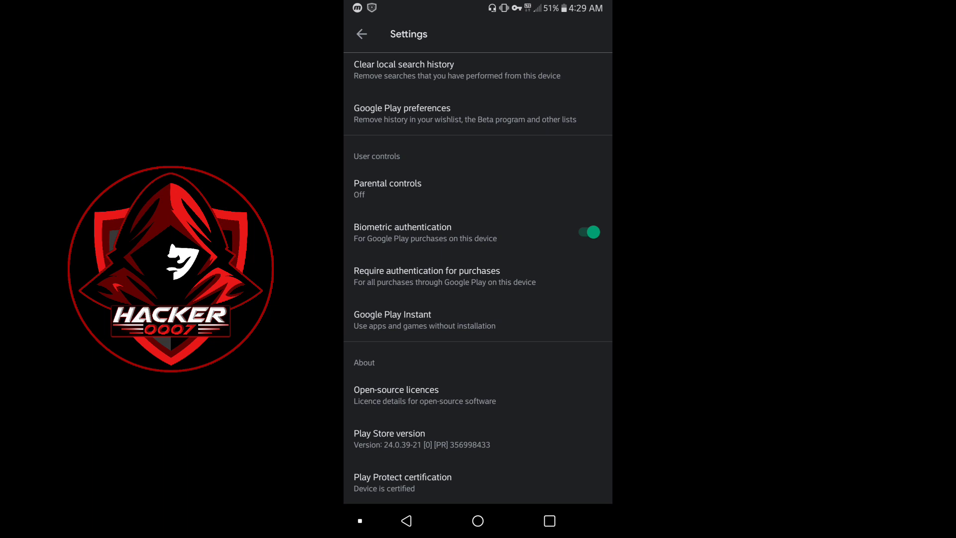
{"action": "scroll", "scroll_direction": "up", "scroll_amount": 3}
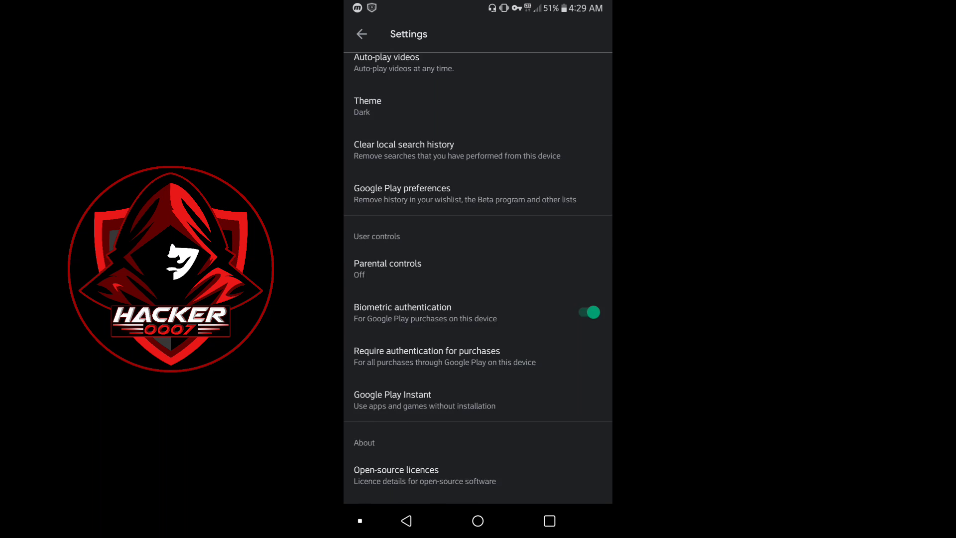
{"action": "scroll", "scroll_direction": "up", "scroll_amount": 3}
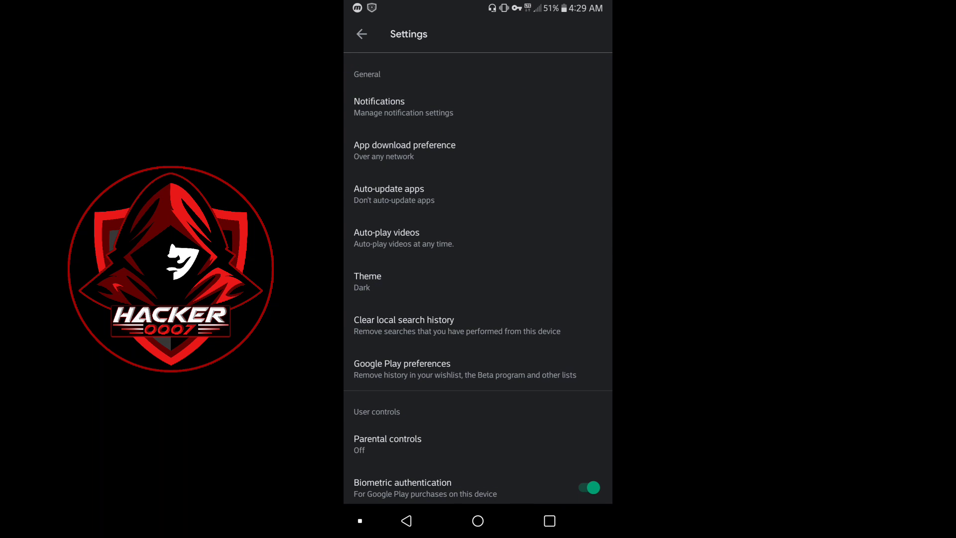
{"action": "left_click", "coordinate": [360, 34]}
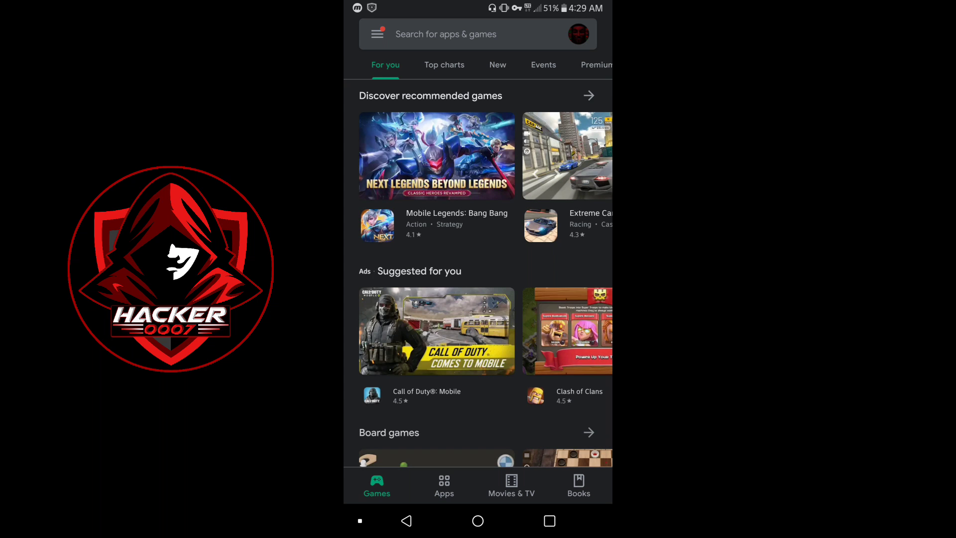
- Switch off 'Scan apps with Play Protect' in Play Protect settings and confirm
{"action": "left_click", "coordinate": [377, 34]}
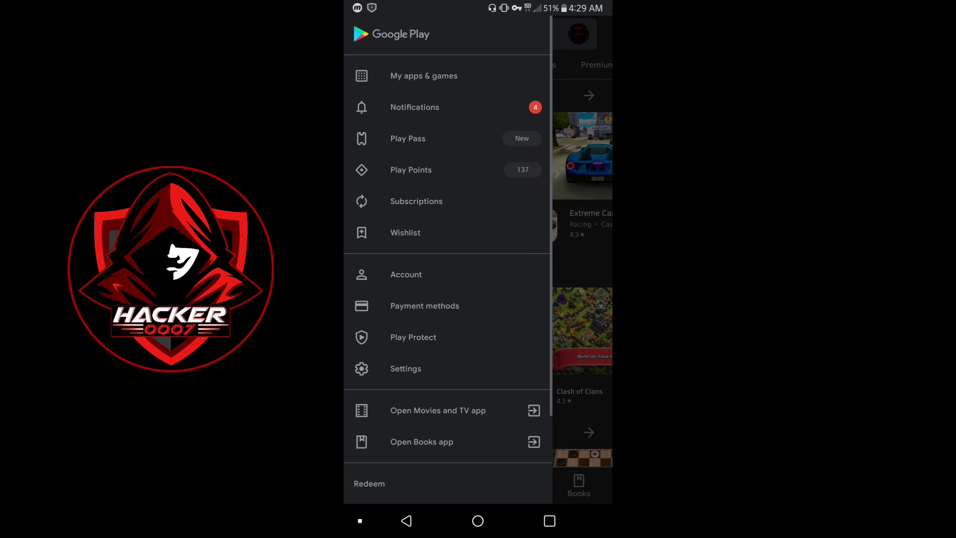
{"action": "left_click", "coordinate": [412, 337]}
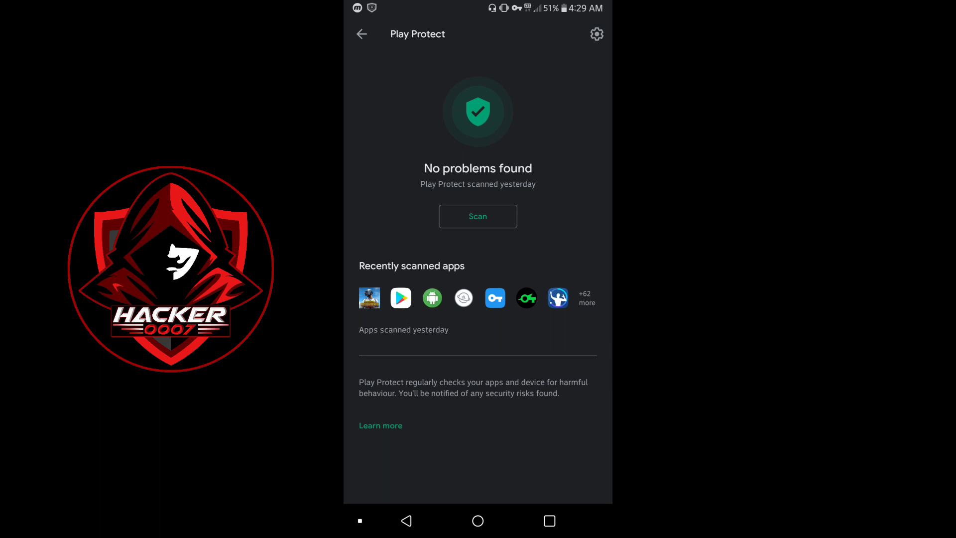
{"action": "left_click", "coordinate": [597, 34]}
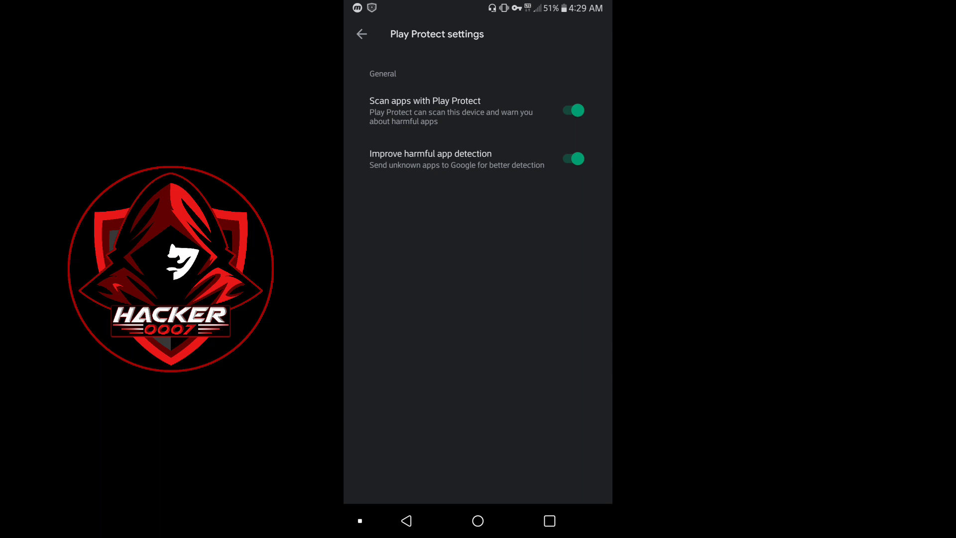
{"action": "left_click", "coordinate": [478, 111]}
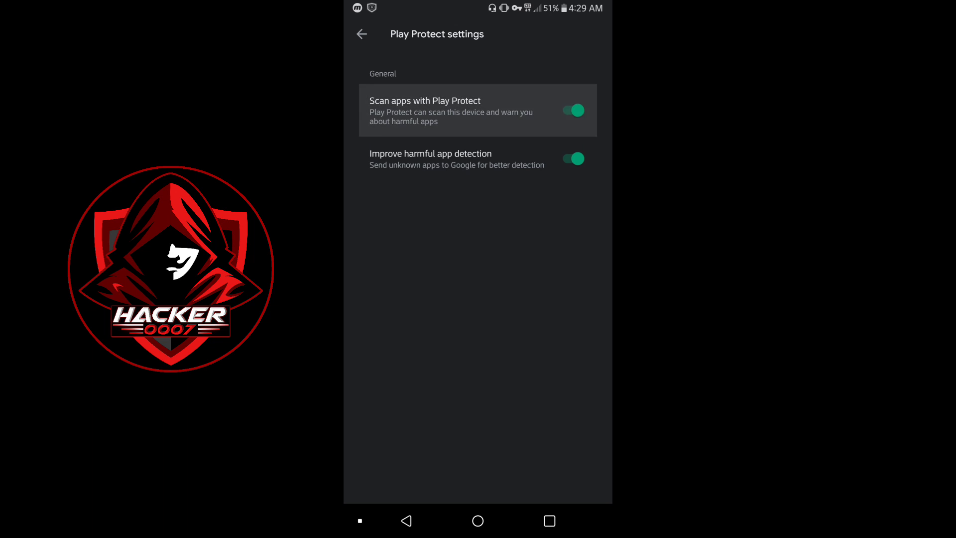
{"action": "left_click", "coordinate": [572, 110]}
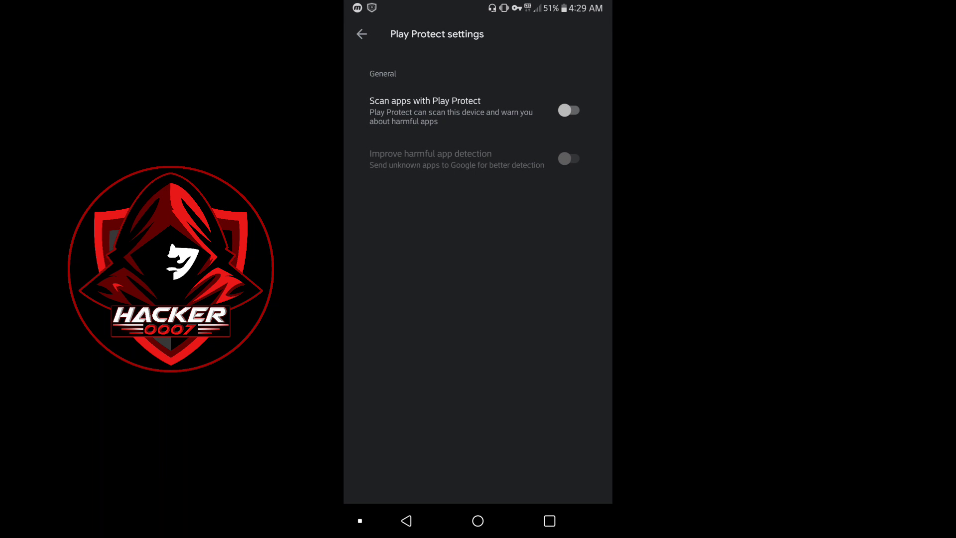
{"action": "left_click", "coordinate": [407, 521]}
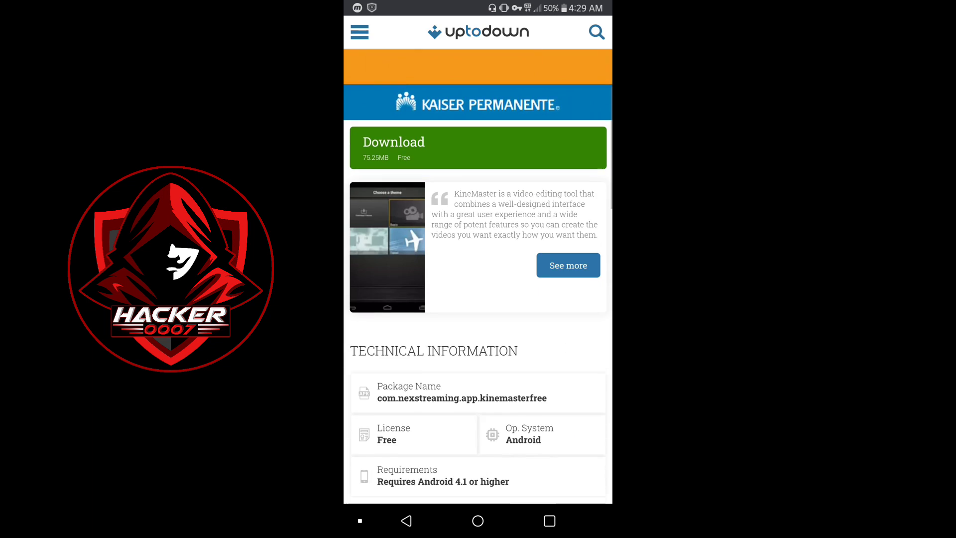
- Leave the Uptodown KineMaster page for a new Chrome tab on the Google search page
{"action": "scroll", "scroll_direction": "down", "scroll_amount": 3}
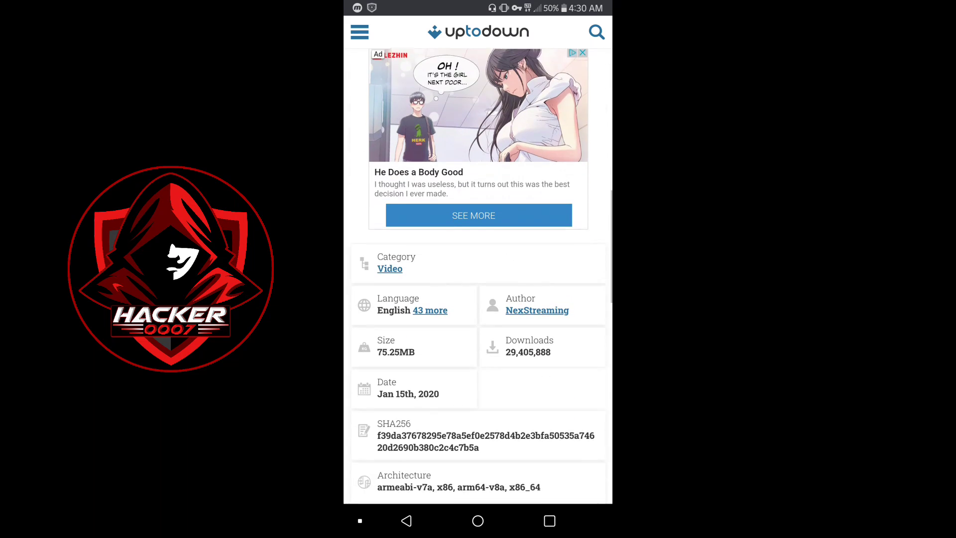
{"action": "scroll", "scroll_direction": "down", "scroll_amount": 3}
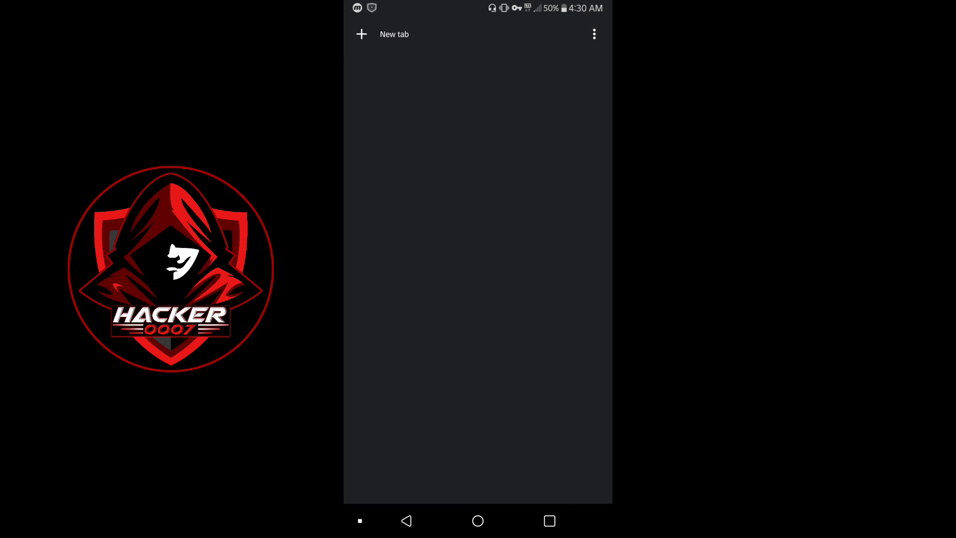
{"action": "left_click", "coordinate": [361, 34]}
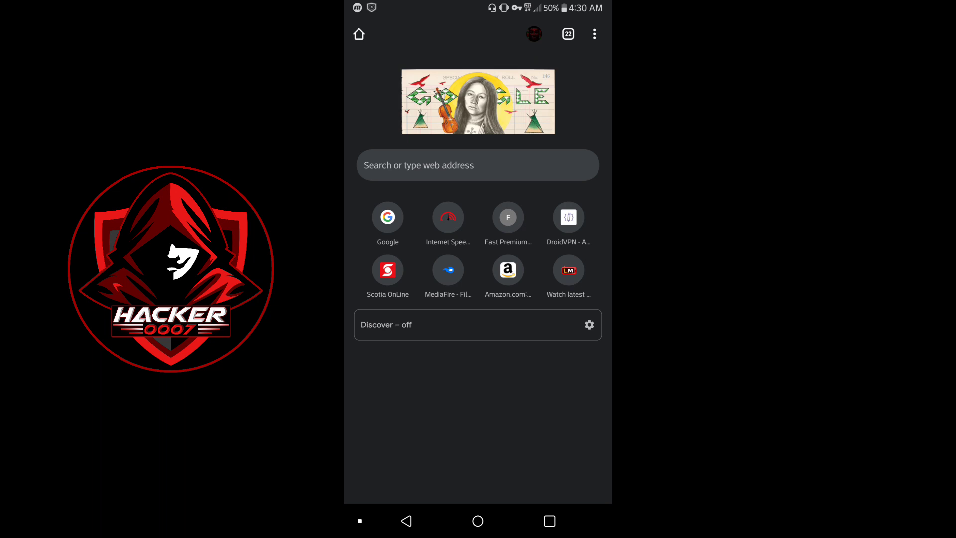
{"action": "left_click", "coordinate": [387, 216]}
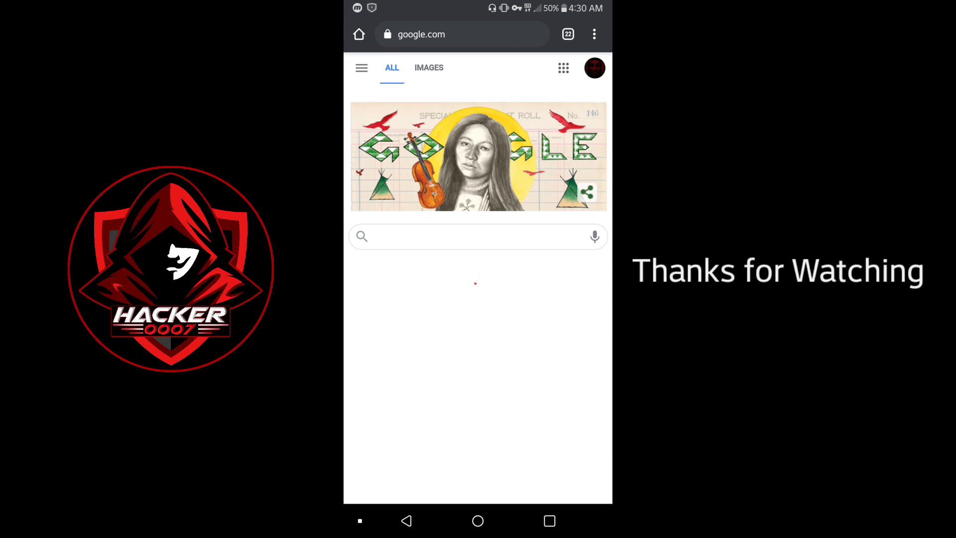